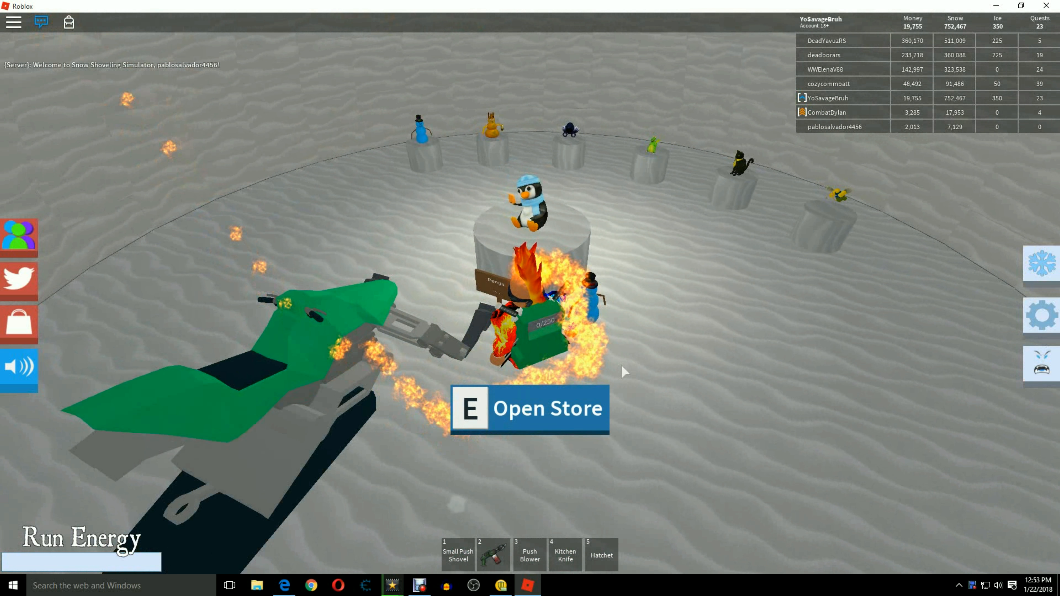
Step: Browse the pet shop forward through Moneybags, Otherworldly Pet, Dragon and Business Cat
key(e)
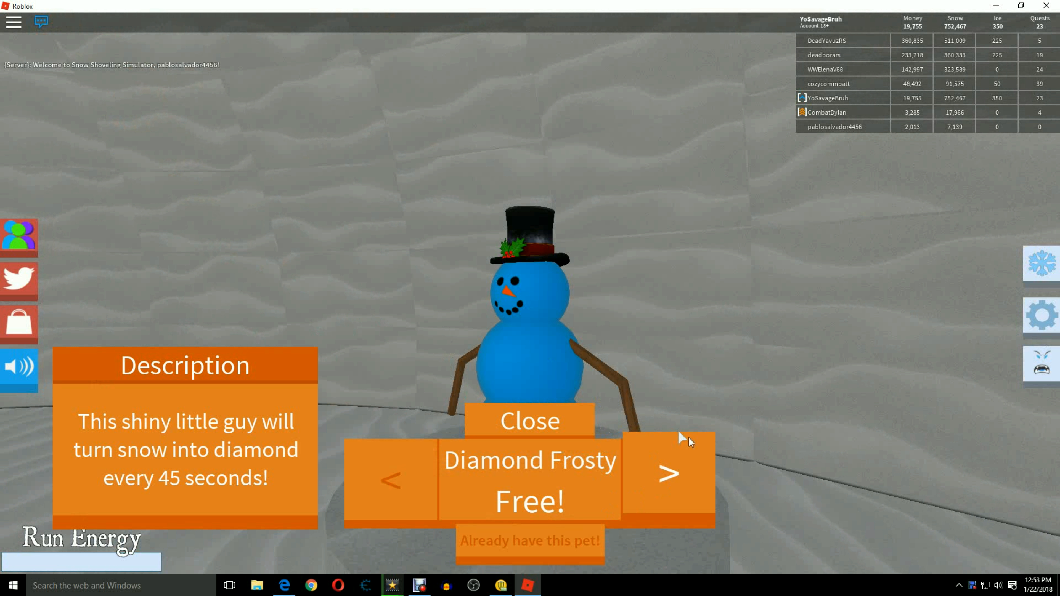
click(668, 473)
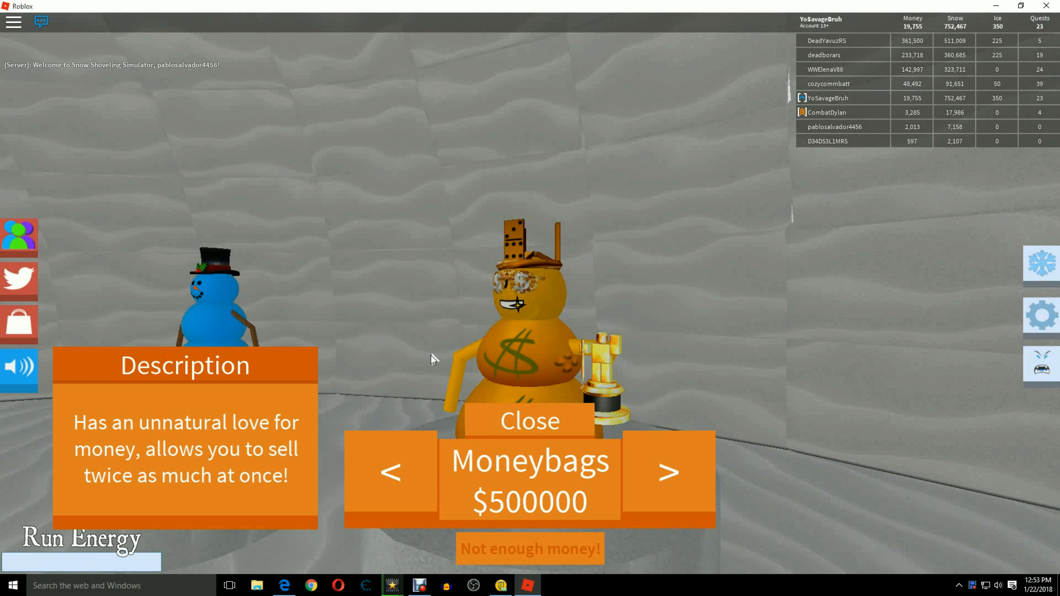
mouse_move(669, 471)
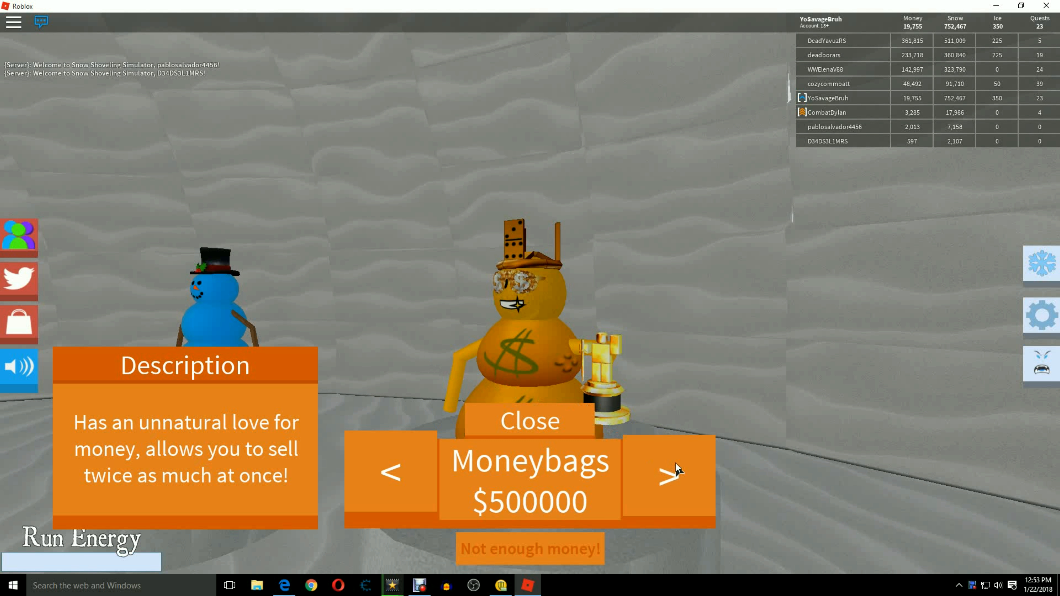
click(668, 472)
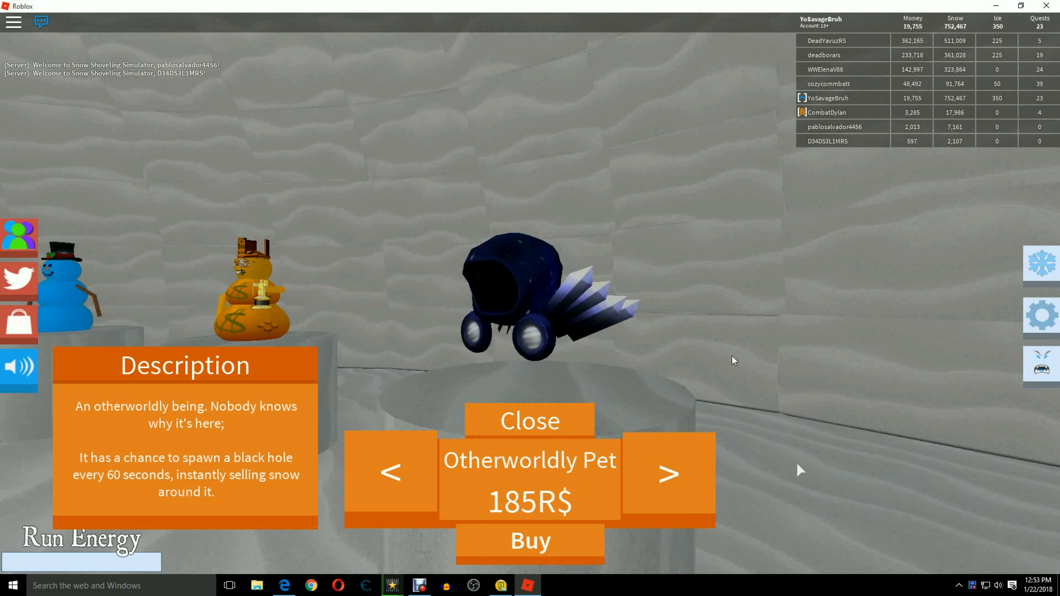
mouse_move(669, 472)
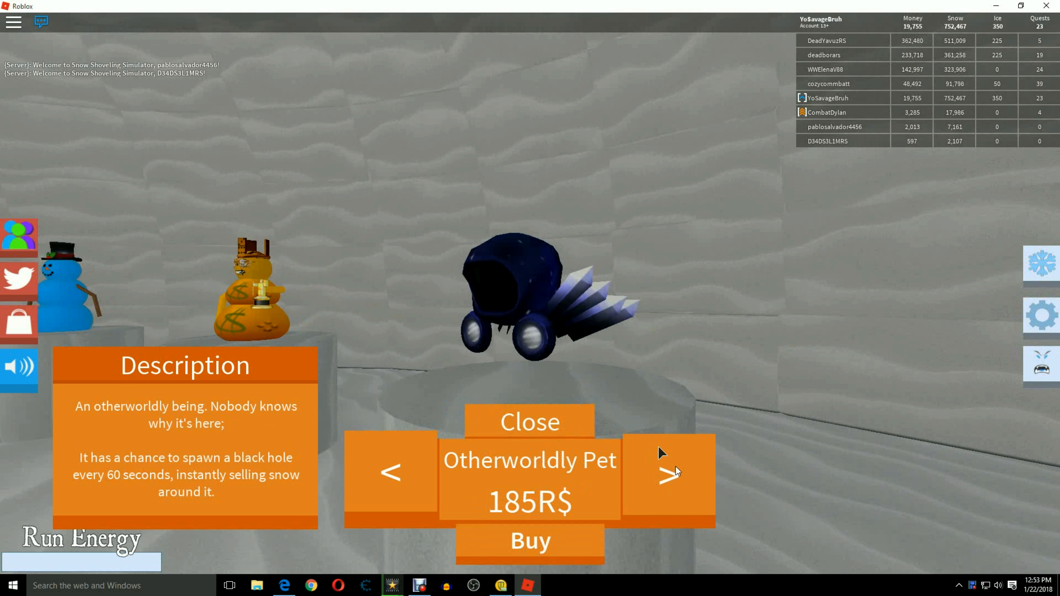
click(668, 471)
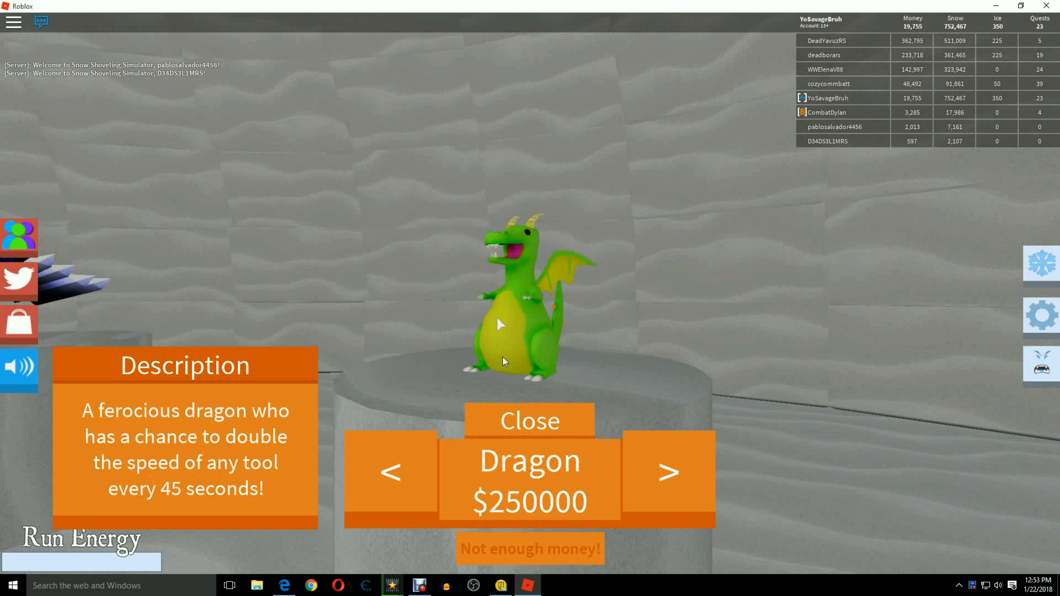
click(667, 471)
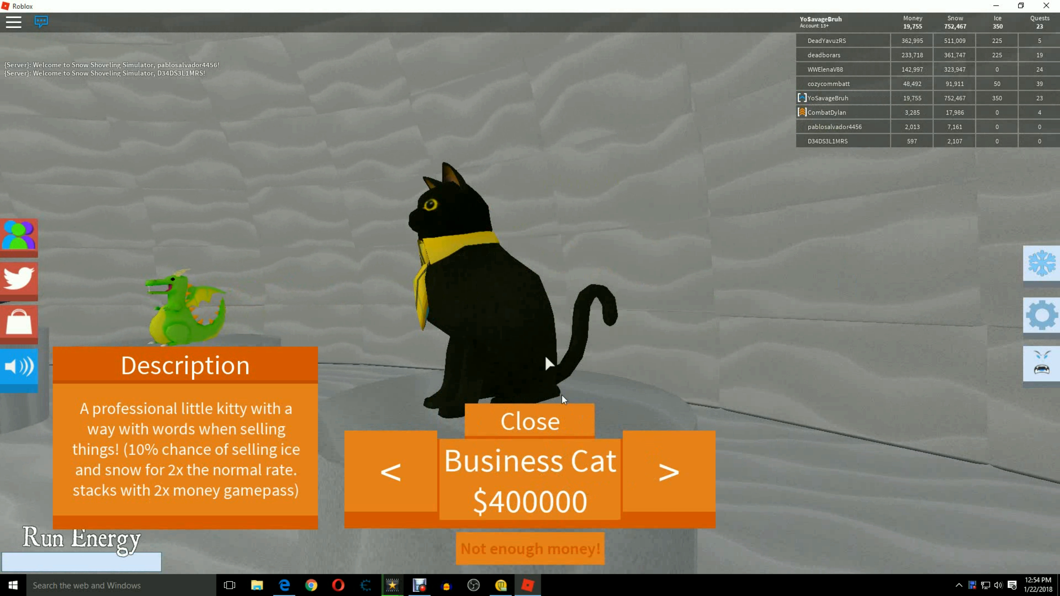
click(668, 471)
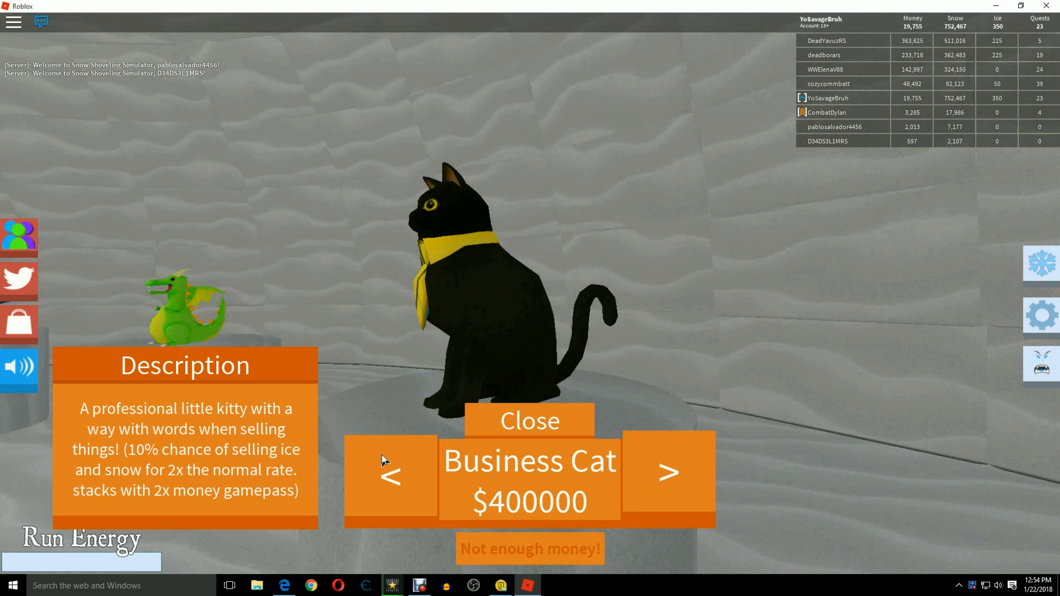
Step: Go back to the earlier pets and leave the shop with the hatchet
click(389, 471)
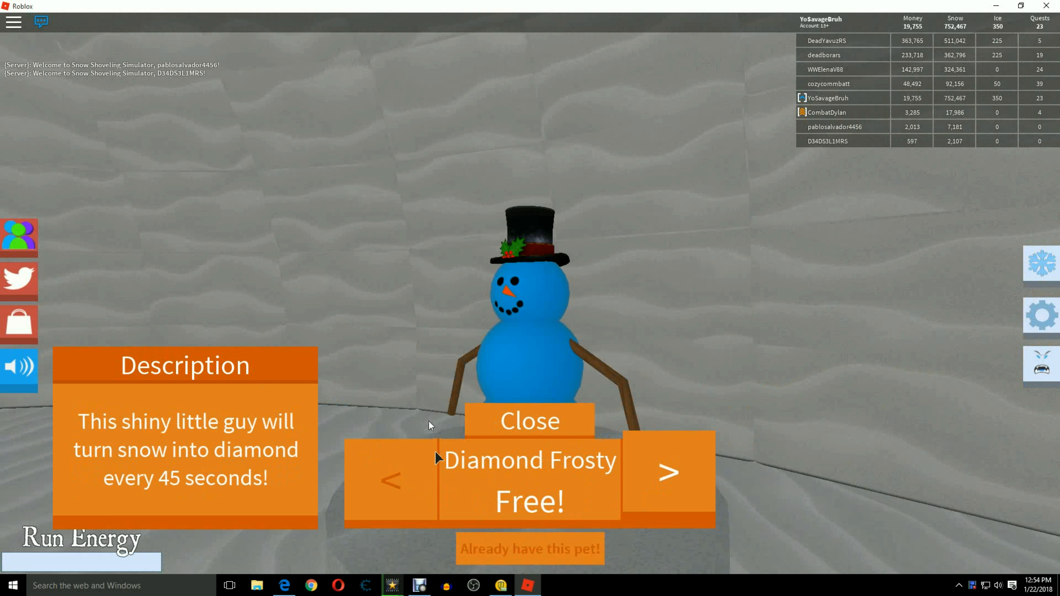
click(530, 420)
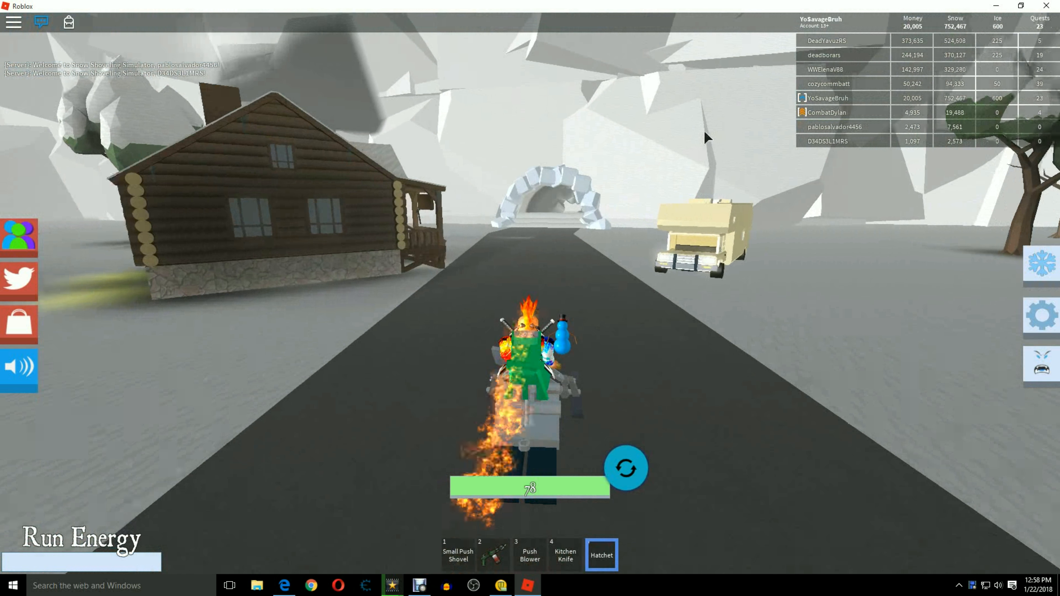
mouse_move(737, 125)
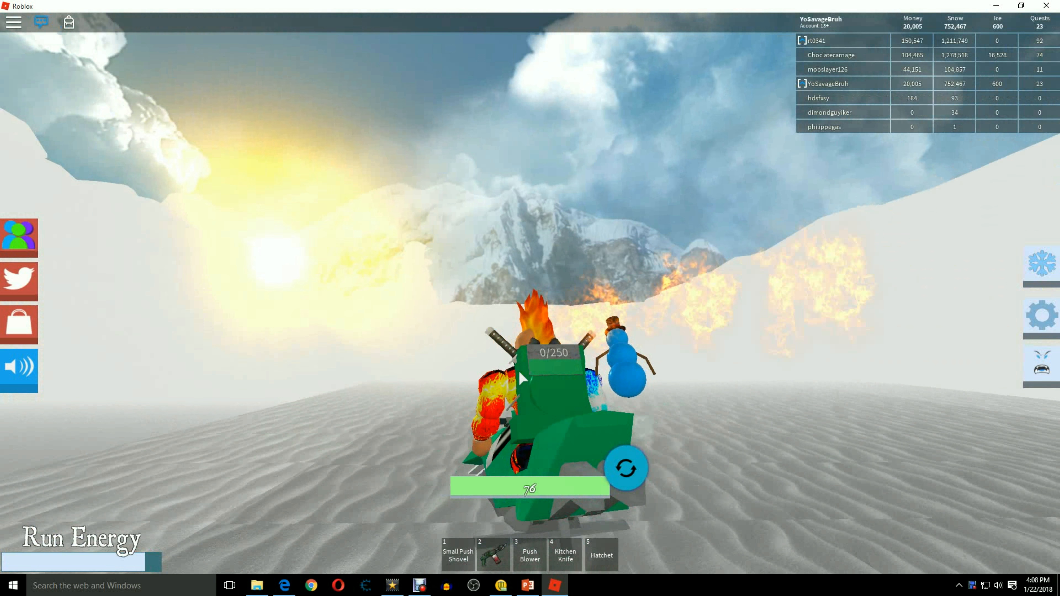
Step: Submit the Twitter code DiamondSnow, which the game reports as already used
click(19, 281)
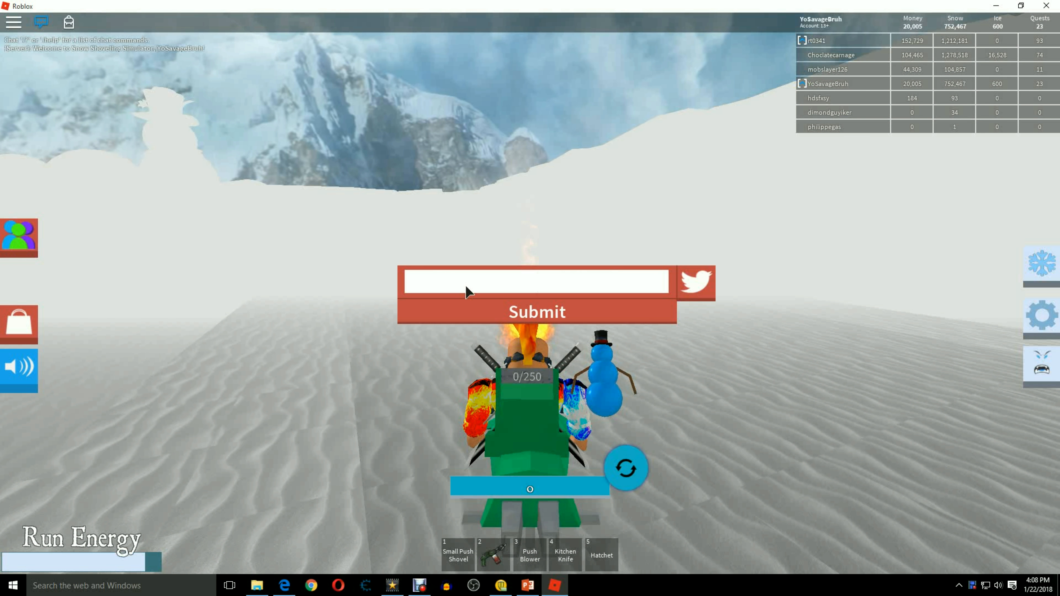
text(D)
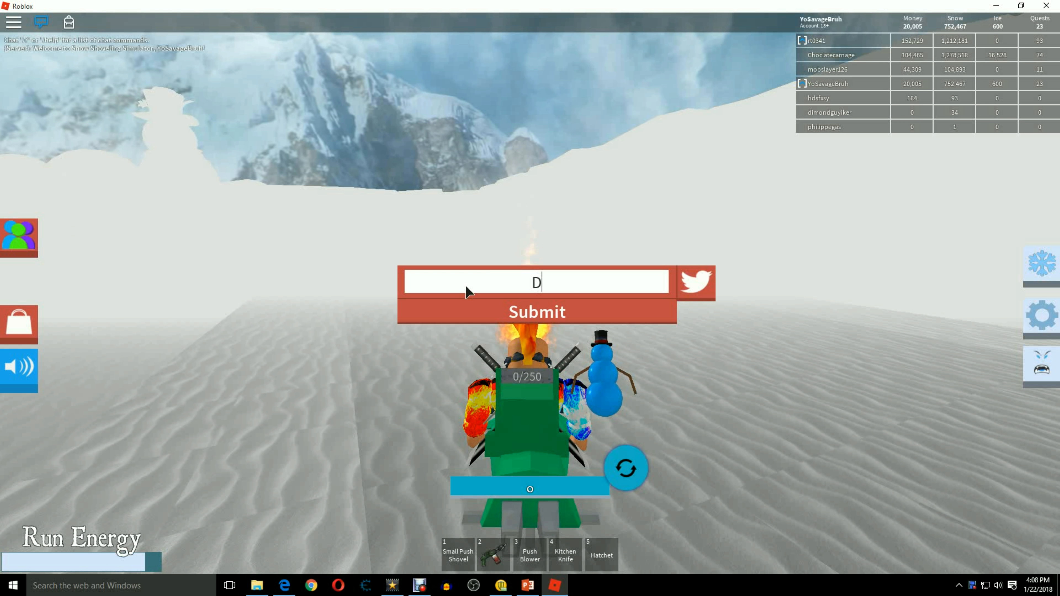
text(iamondSno)
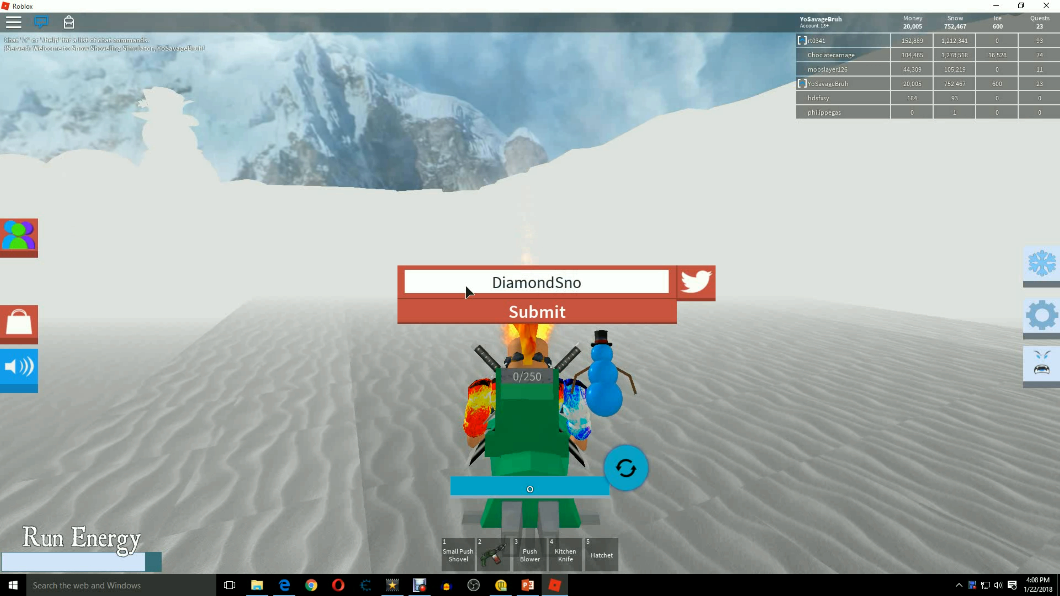
click(536, 312)
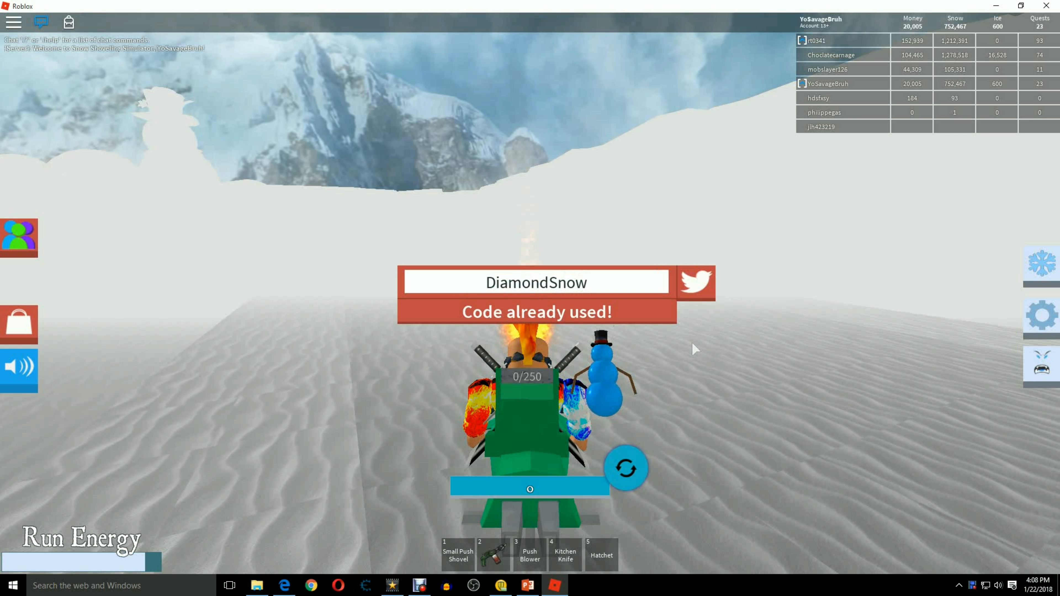